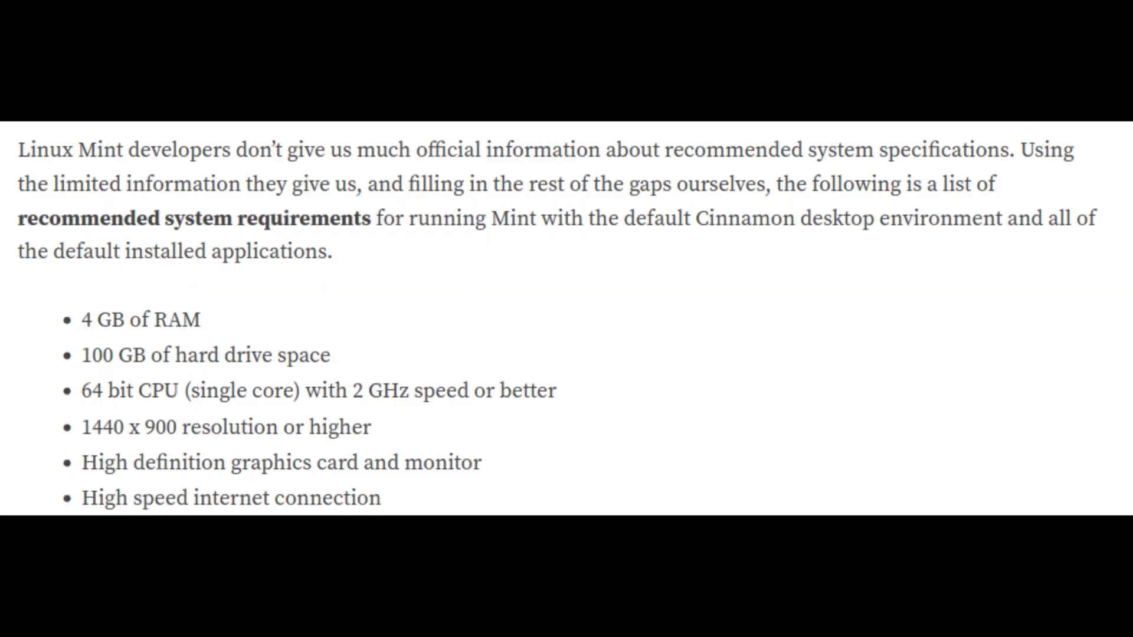
Continue past the base-system error and tick LXDE and LXQt in Software selection.
scroll(down, 3)
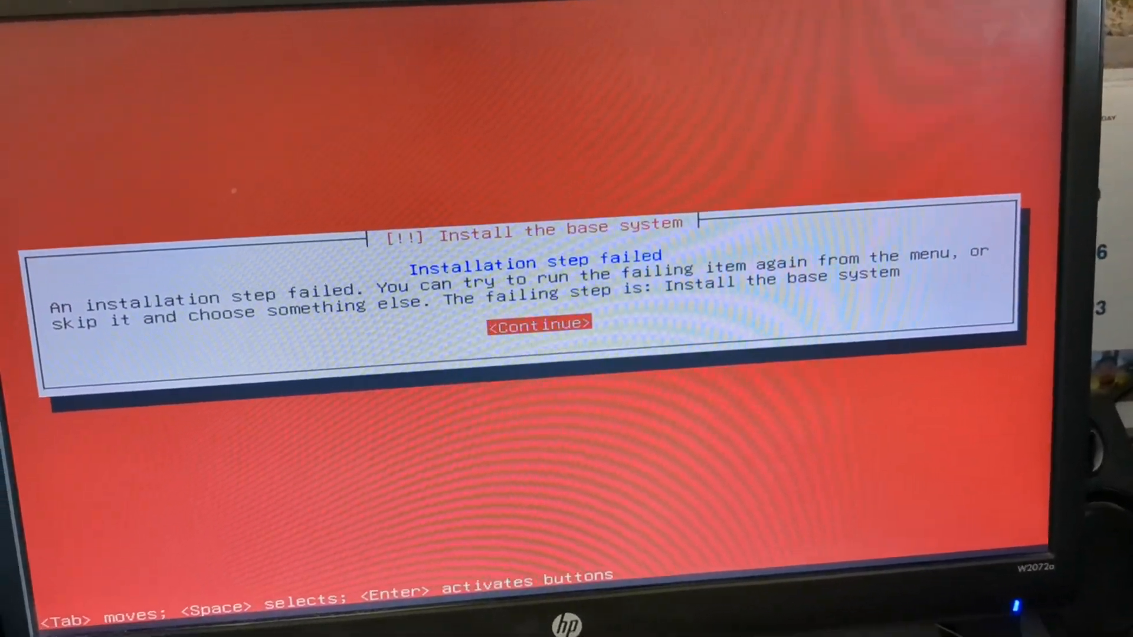
click(538, 322)
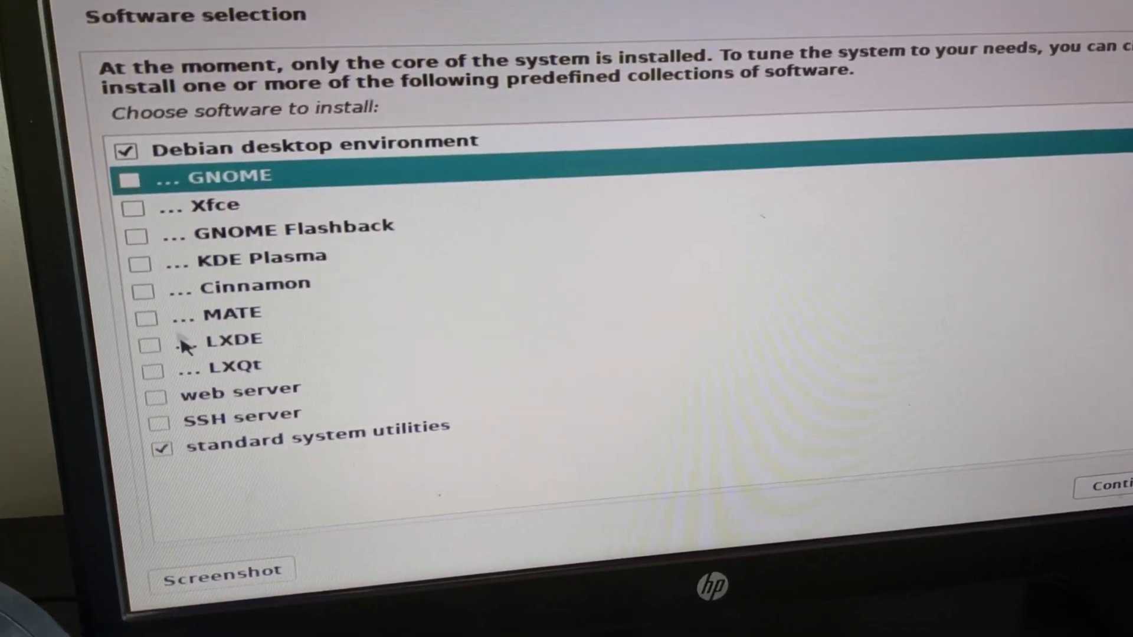
click(151, 345)
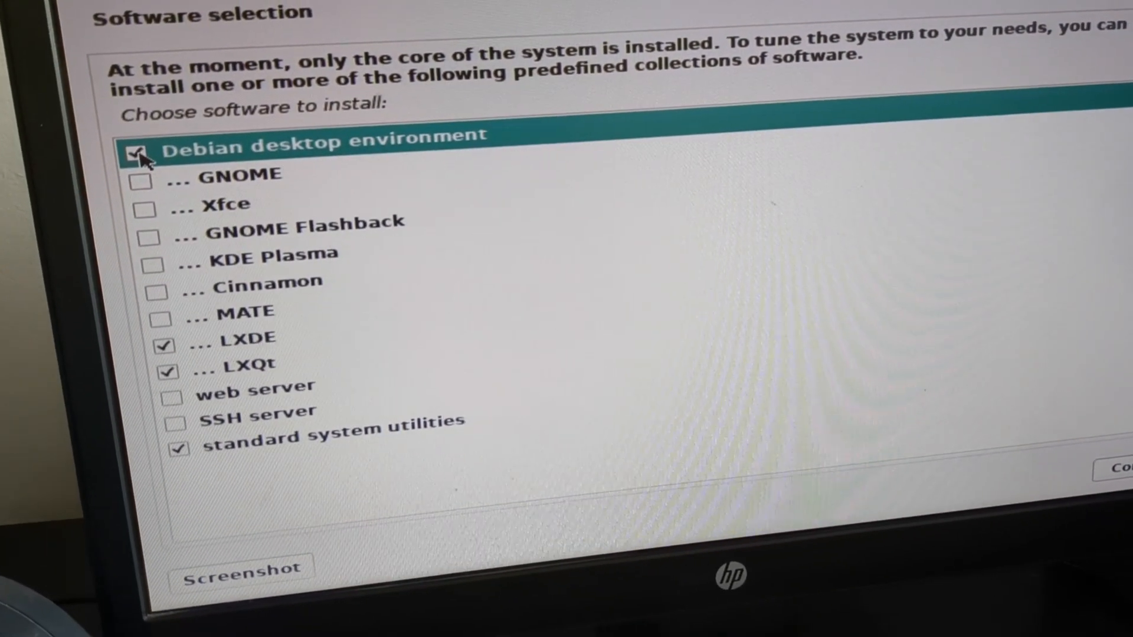
click(1119, 467)
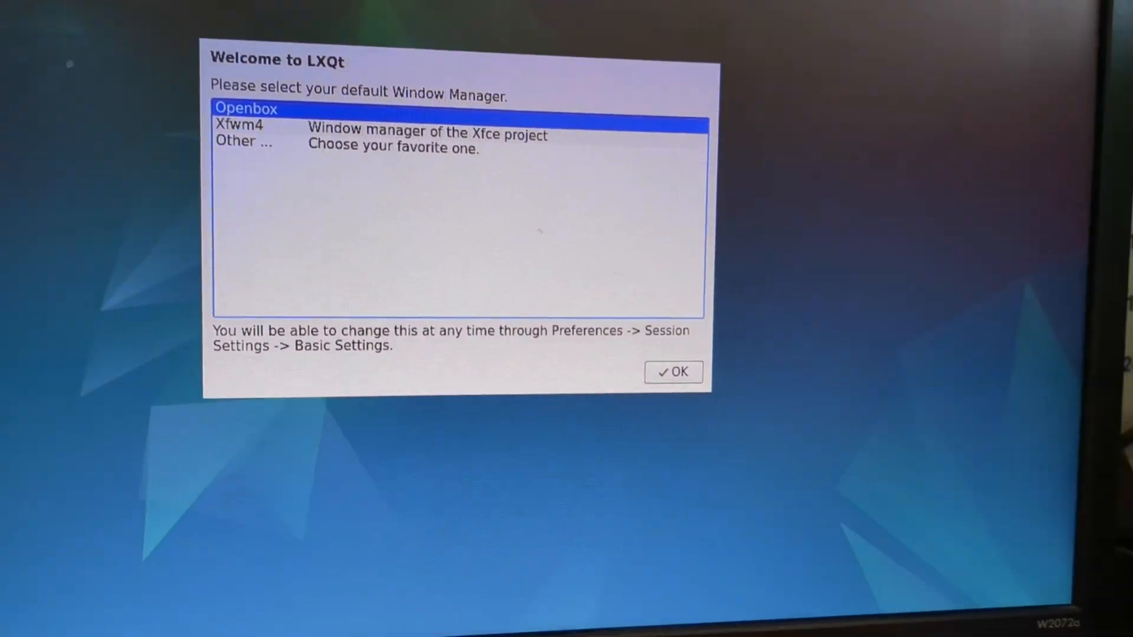
Pick Openbox as the window manager in the Welcome to LXQt dialog.
click(671, 371)
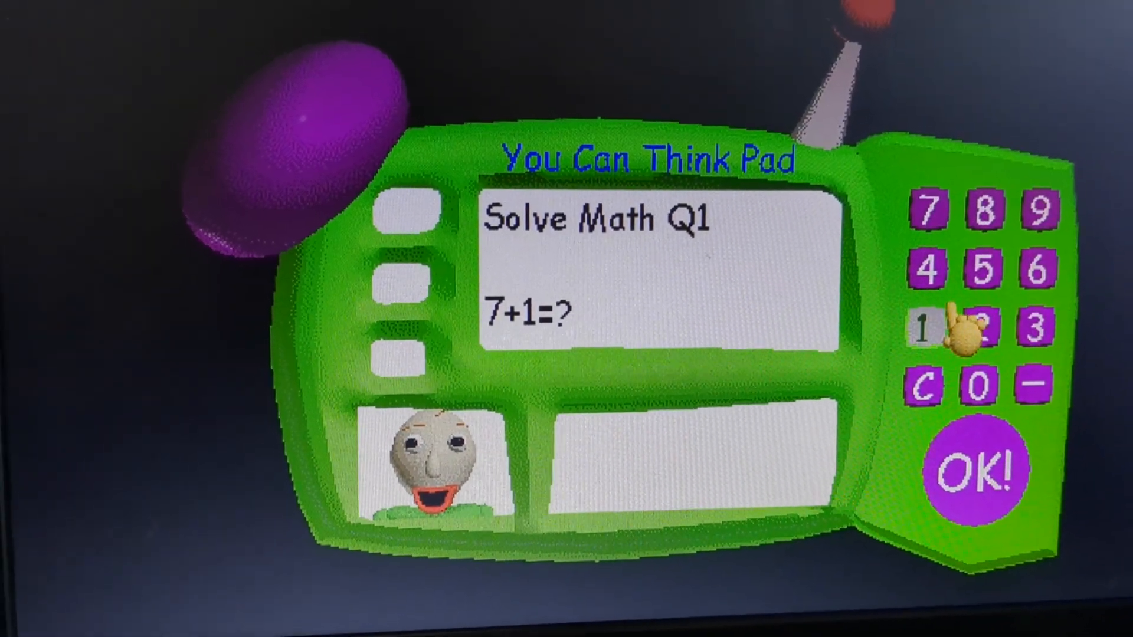
Enter 6 on the You Can Think Pad and submit it for 7+1.
click(1039, 270)
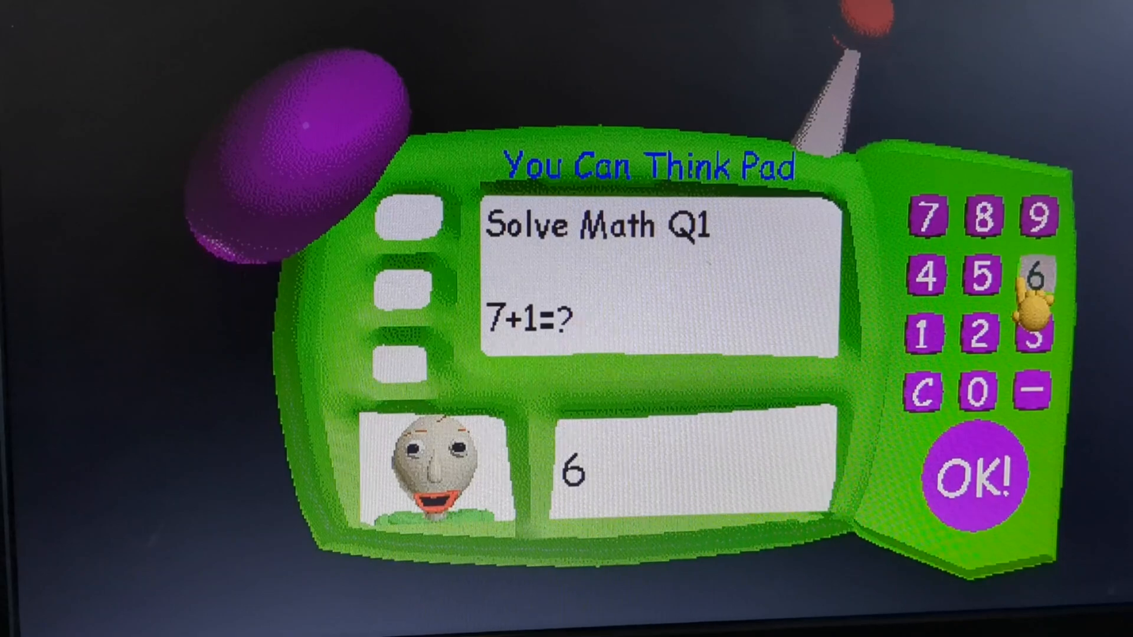
click(1039, 212)
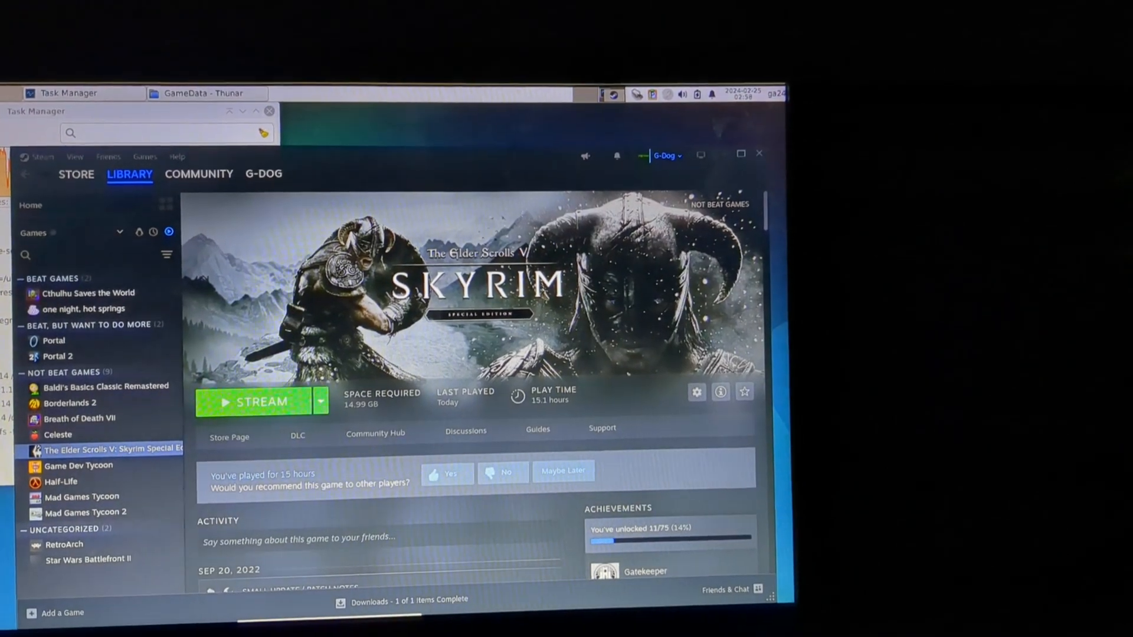
Stream The Elder Scrolls V: Skyrim Special Edition from the Steam library.
click(88, 559)
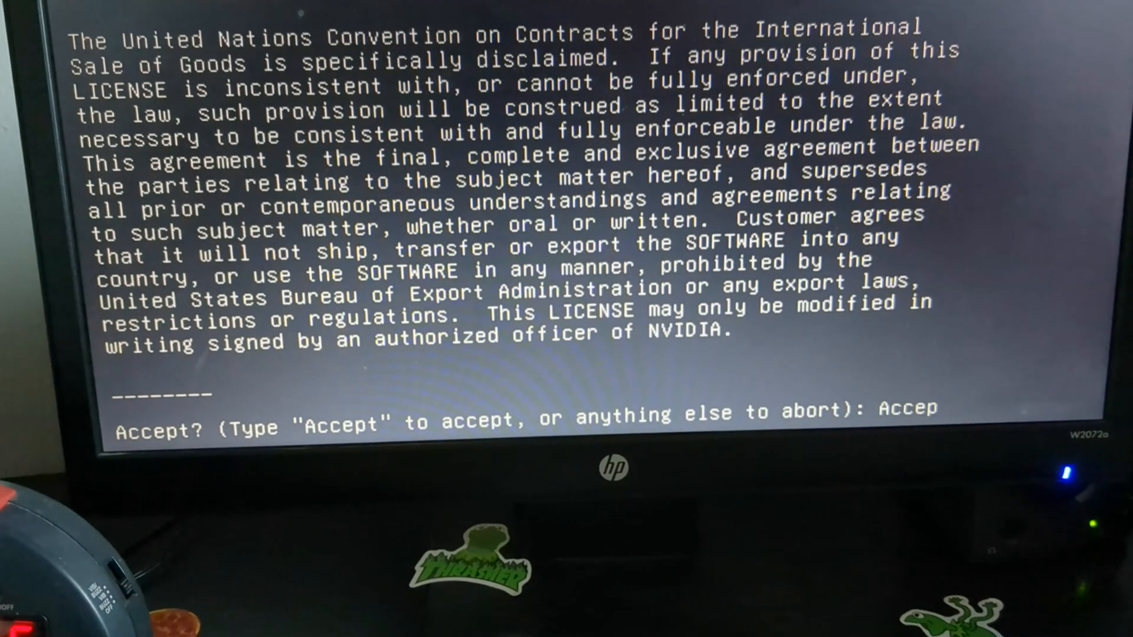
Type Accept at the NVIDIA software license prompt.
text(Accept)
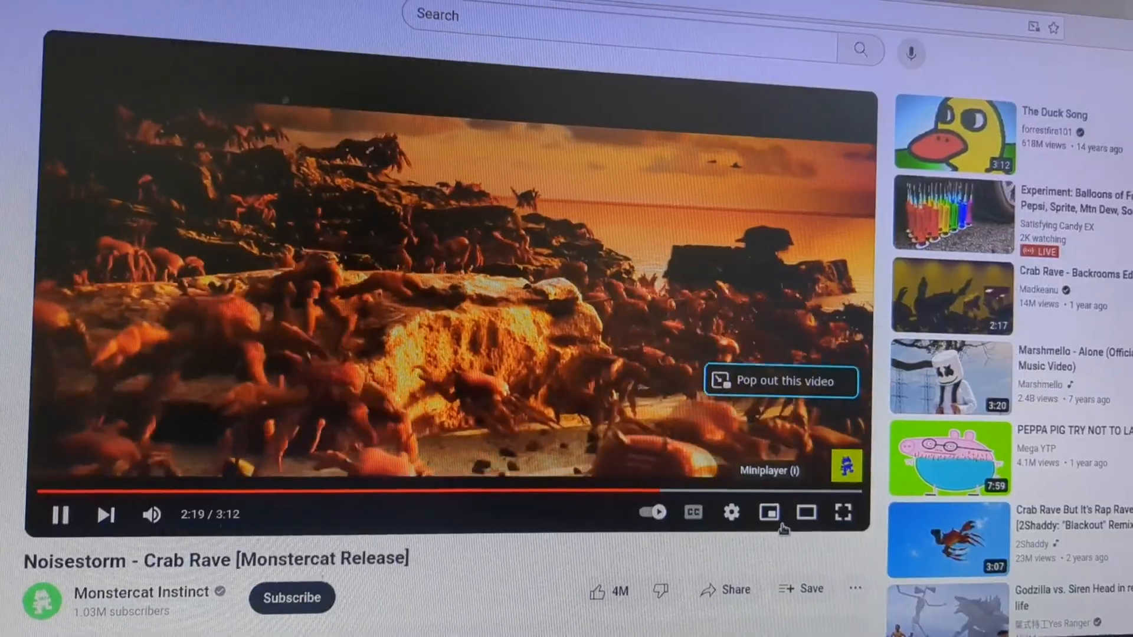
View Crab Rave's Quality options, then scroll Plex downloads to Plex Media Server for Linux.
click(730, 512)
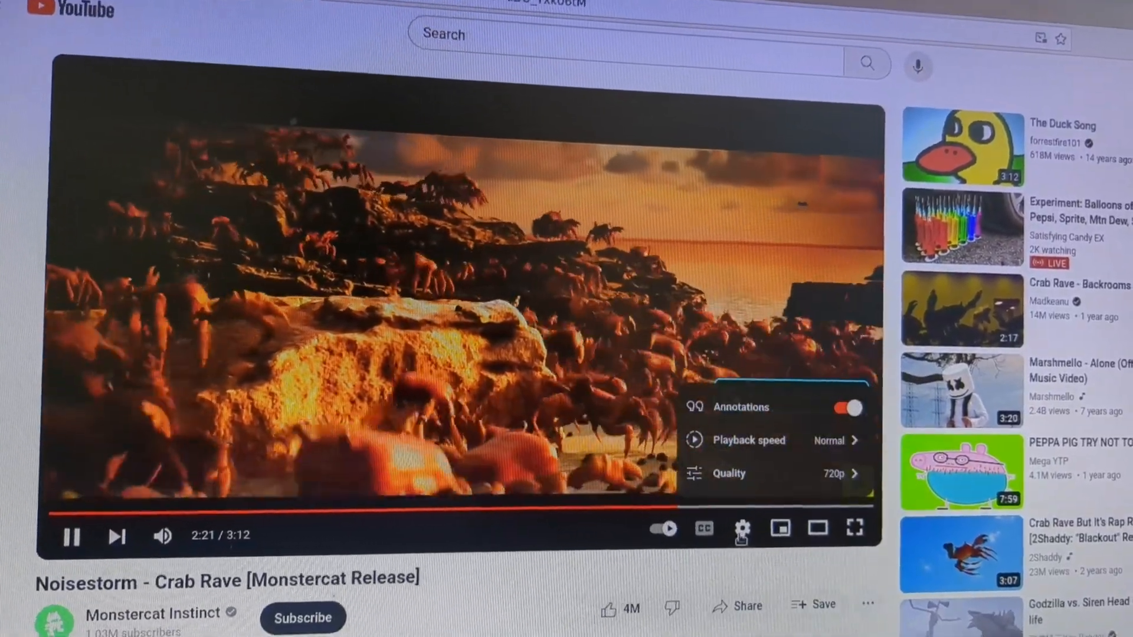
click(730, 473)
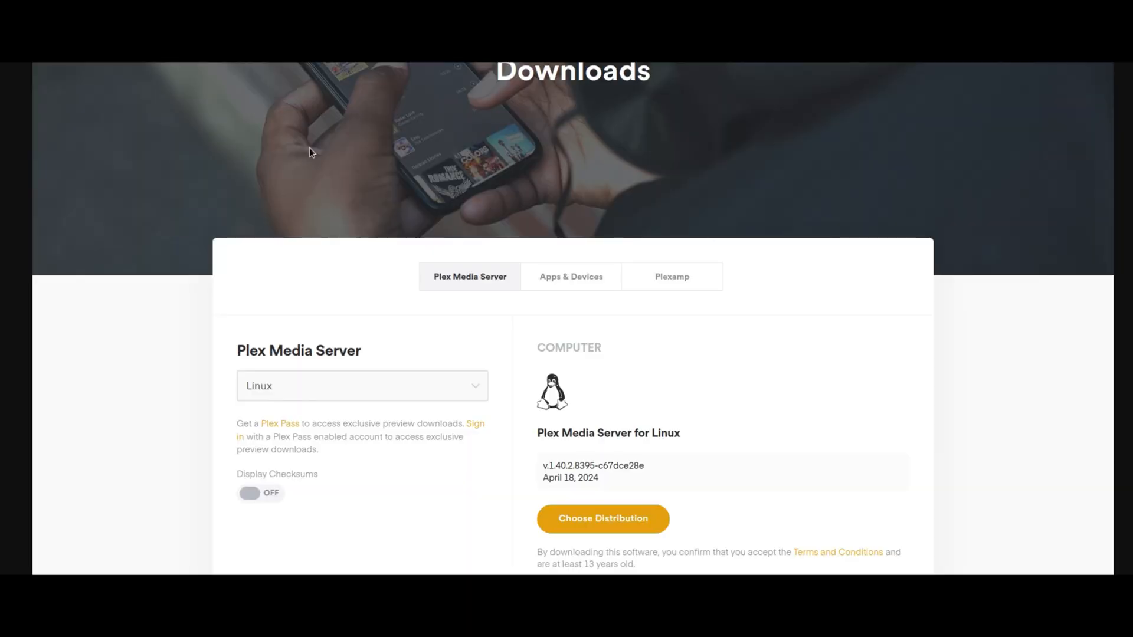
scroll(down, 3)
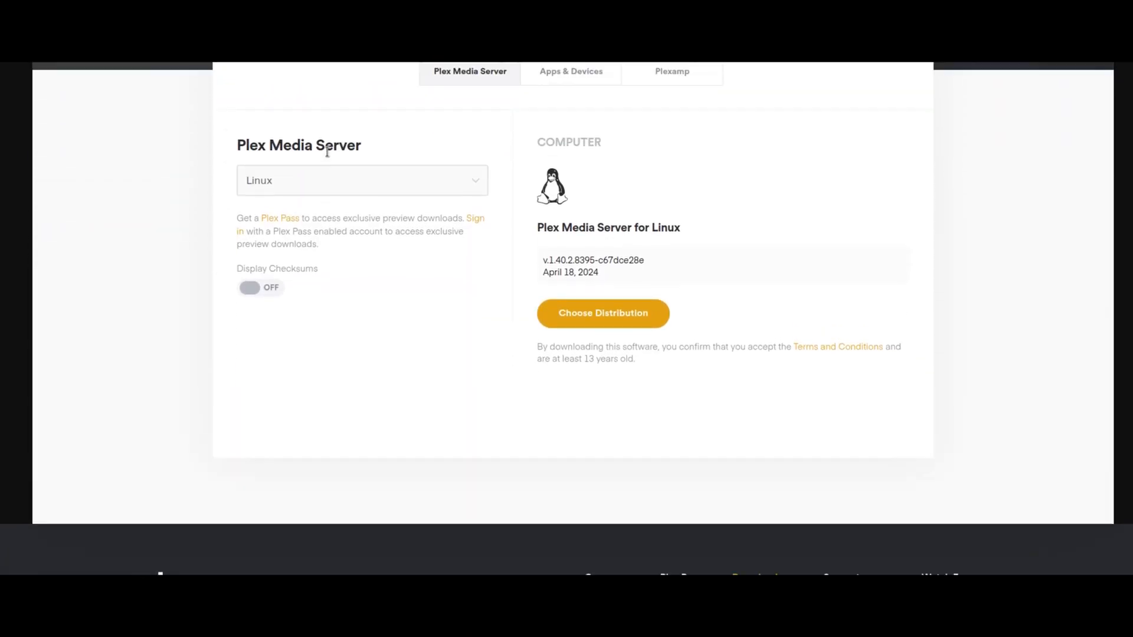